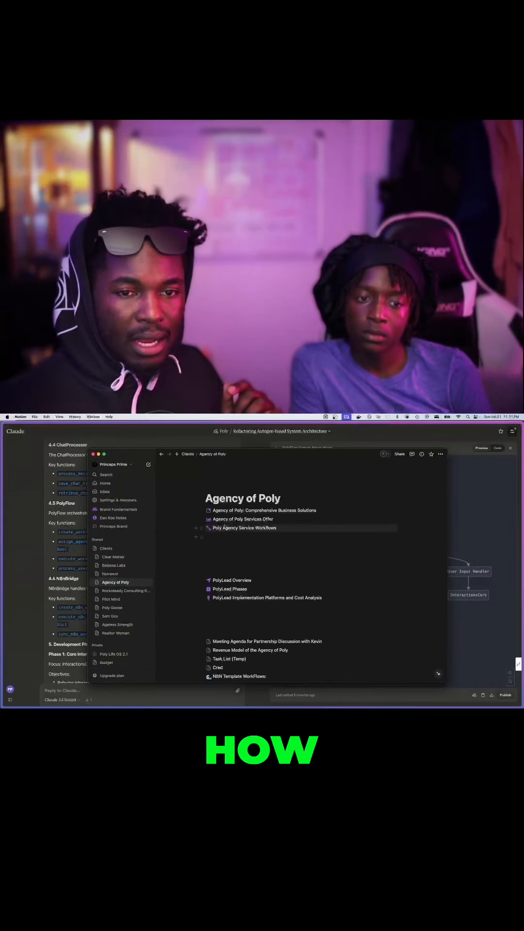
Read the Comprehensive Business Solutions subpage from its Design vertical down to the PolyLead approach section.
click(263, 510)
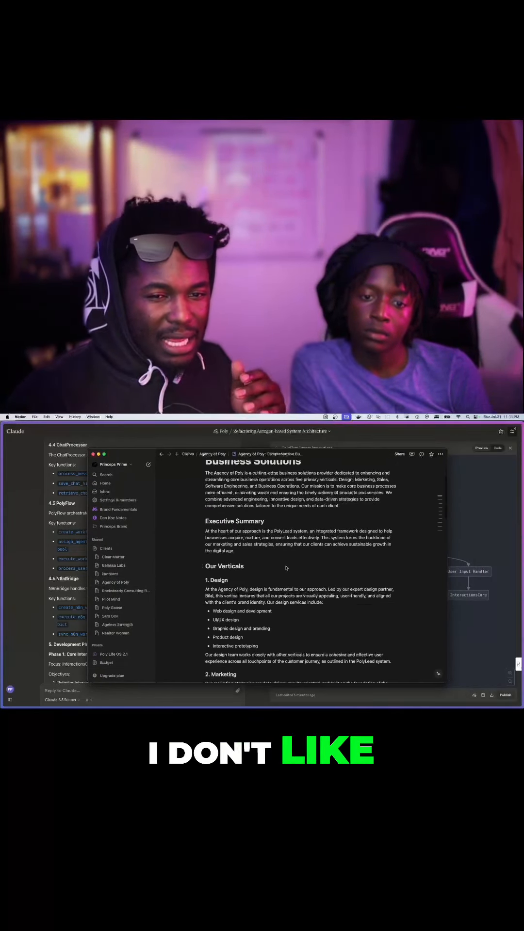
scroll(down, 3)
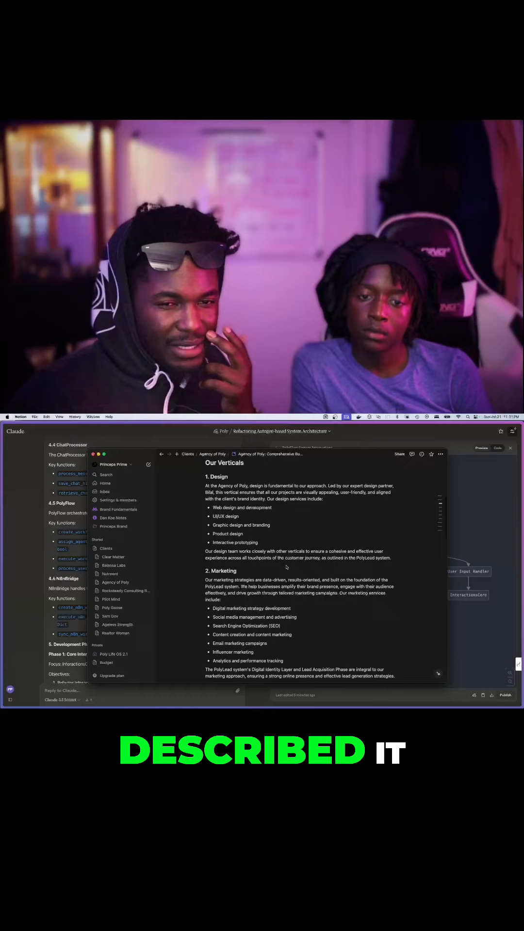
scroll(down, 3)
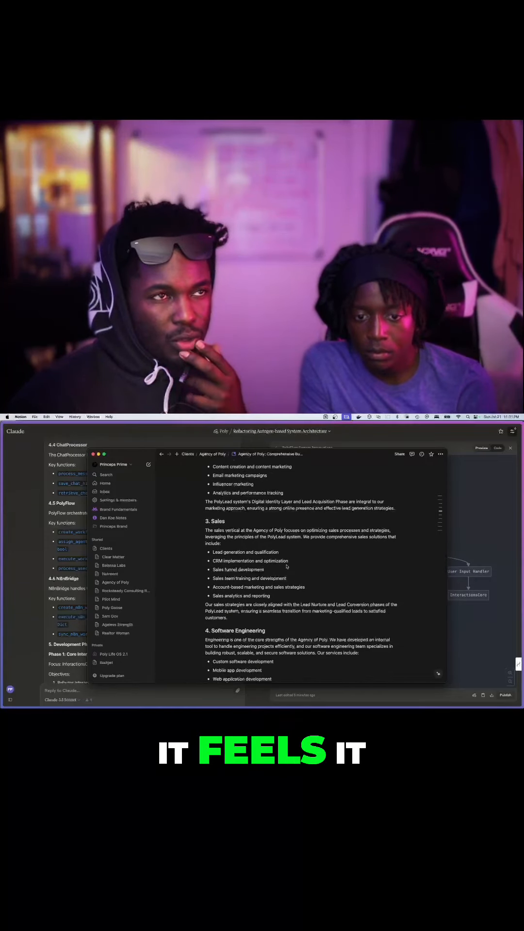
scroll(down, 3)
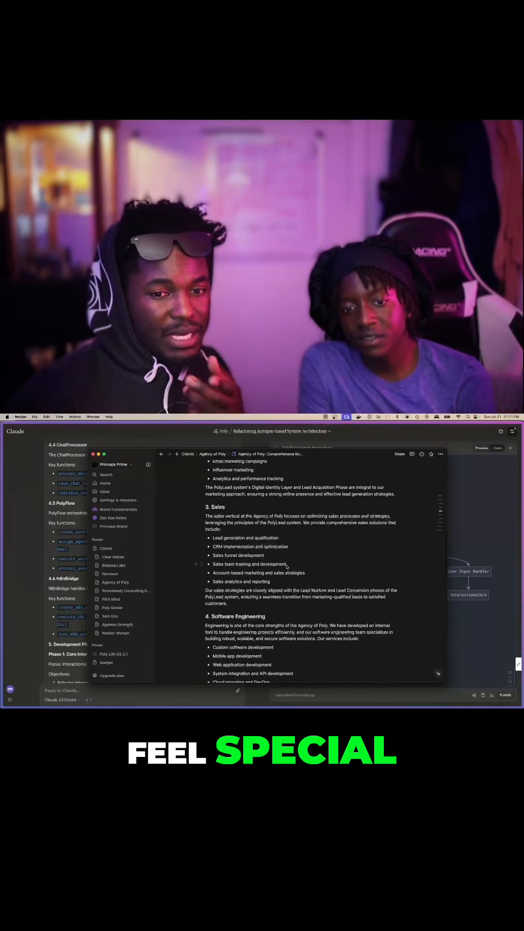
scroll(down, 3)
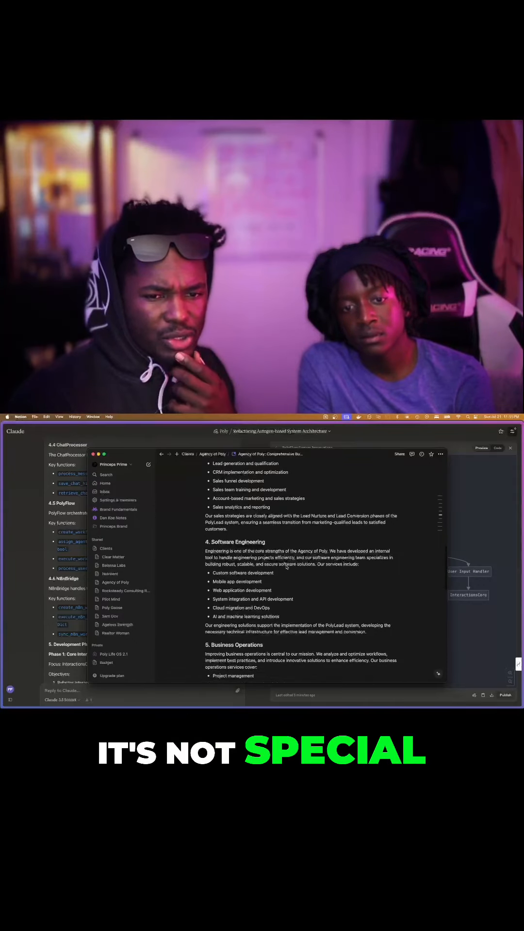
scroll(down, 3)
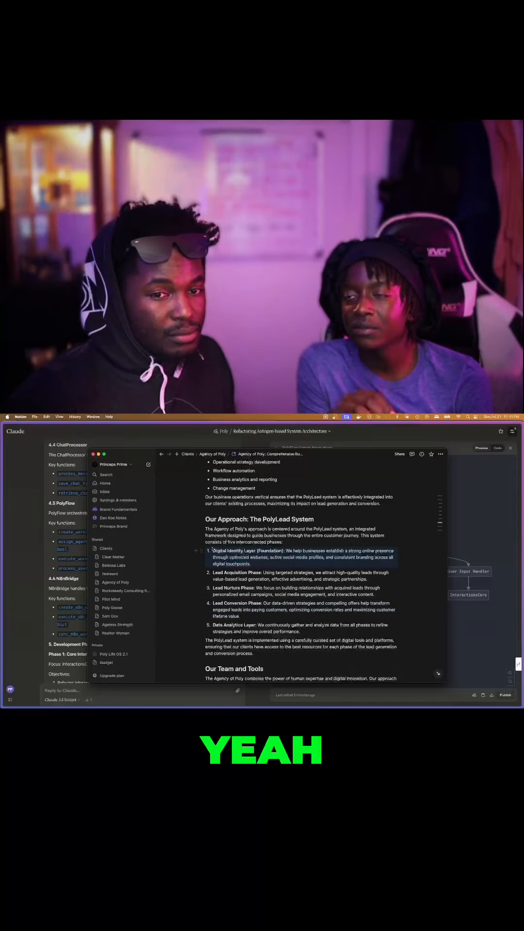
scroll(down, 3)
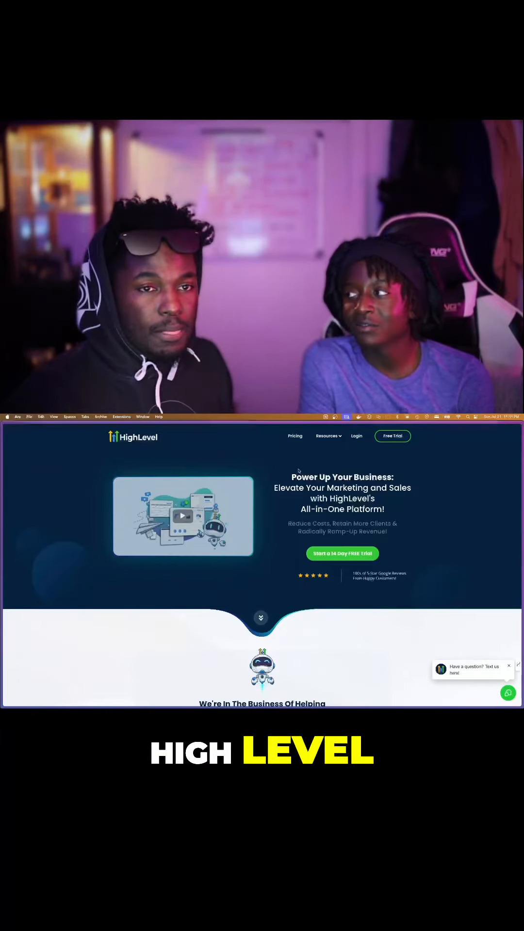
Highlight HighLevel's hero headline about elevating marketing and sales with an all-in-one platform.
drag(292, 481, 374, 499)
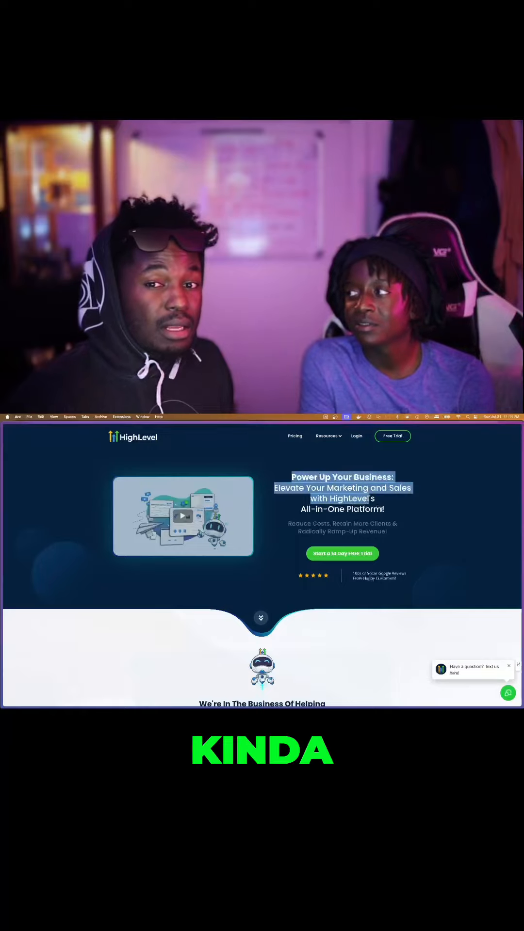